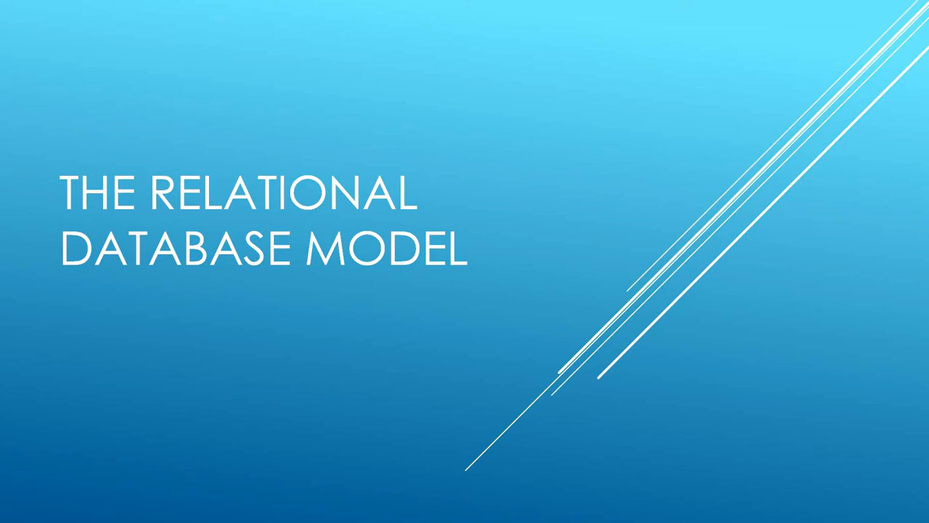
Advance from the title slide to the seven-topic list with Normalization first.
key("Right")
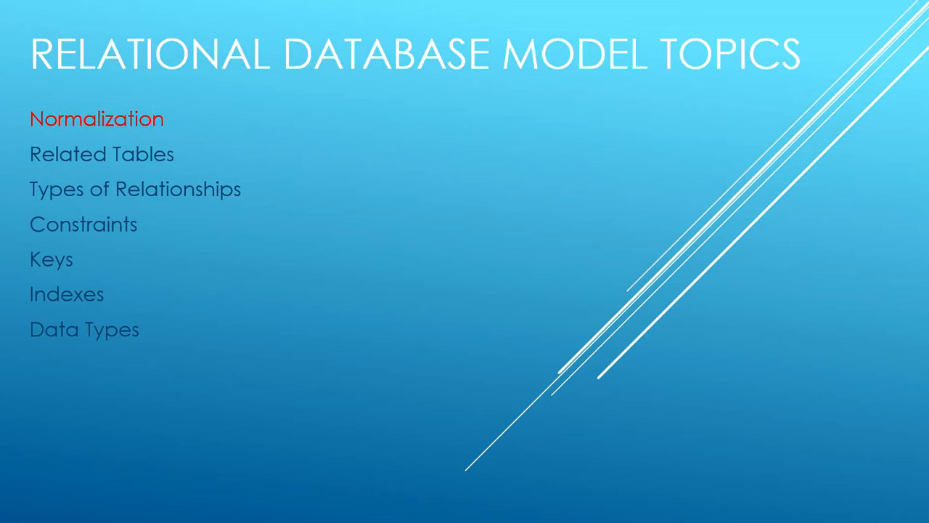
Show the normalized versus unnormalized data slide, then the topics list highlighting Related Tables.
key("Right")
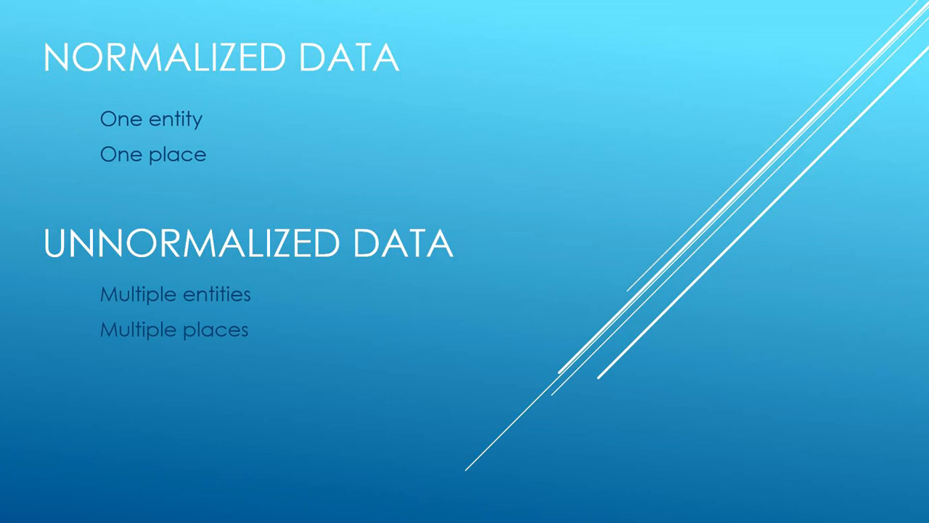
key("right")
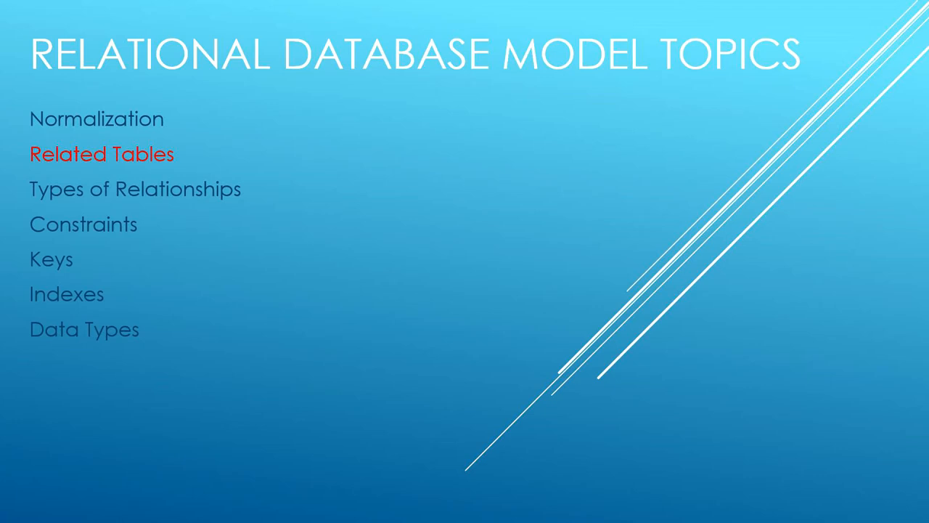
Advance through the Related Tables diagram and One-to-Many Relationship slides to Constraints.
key("Right")
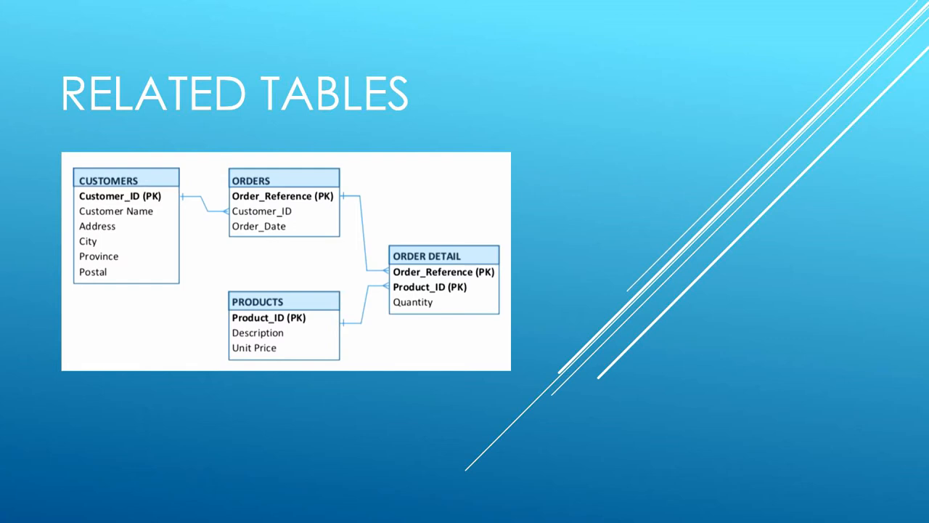
key("right")
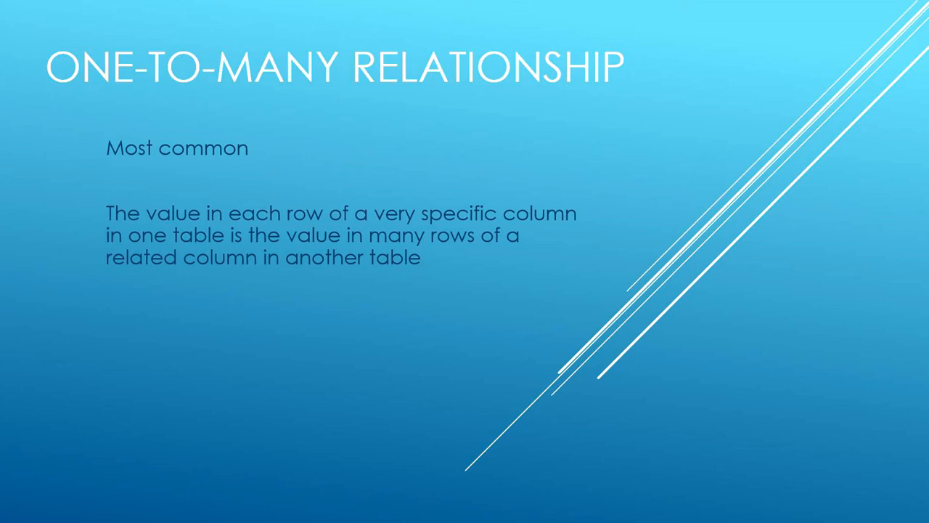
key("Right")
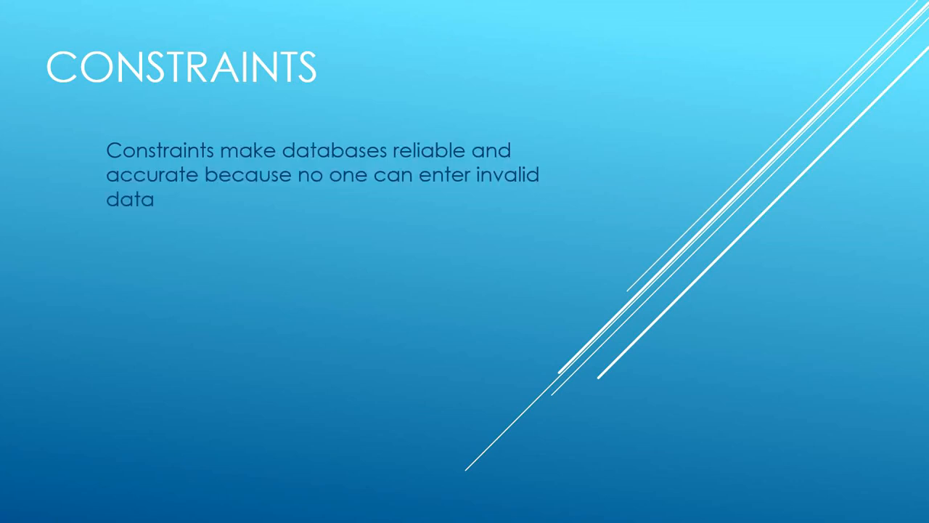
Show the Common Constraints slide, then the 2 Kinds of Keys slide with Primary and Foreign Keys.
key("right")
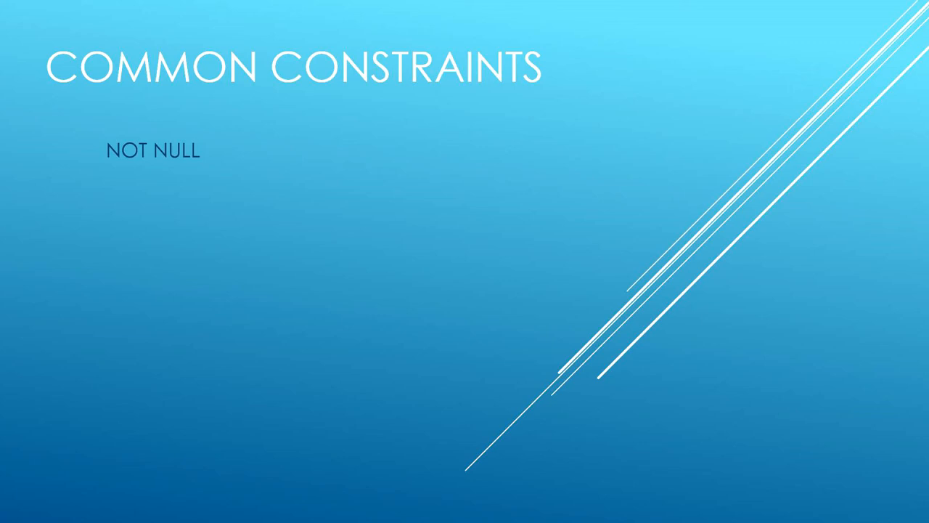
type("DEFAULT")
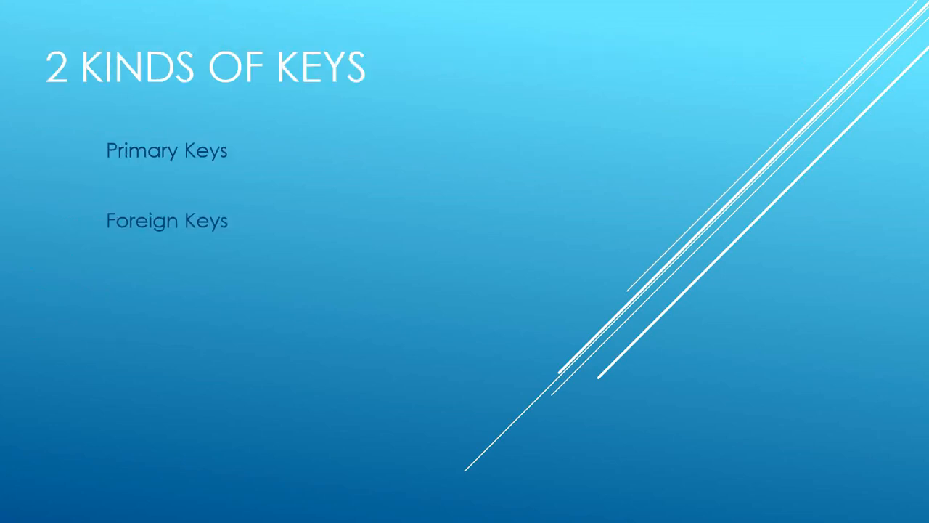
Advance past the Primary Key and Indexes slides to Common Data Types: Text, Numbers, Date and Time.
key("right")
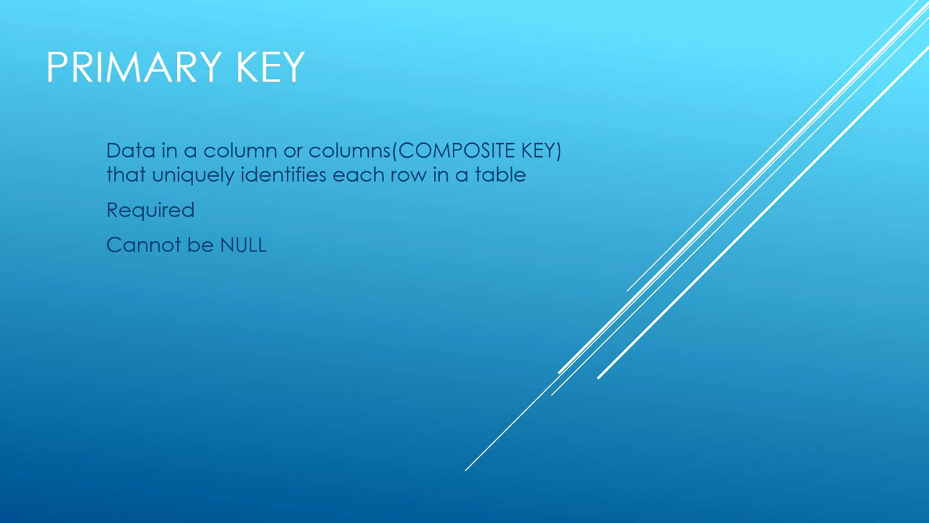
key("right")
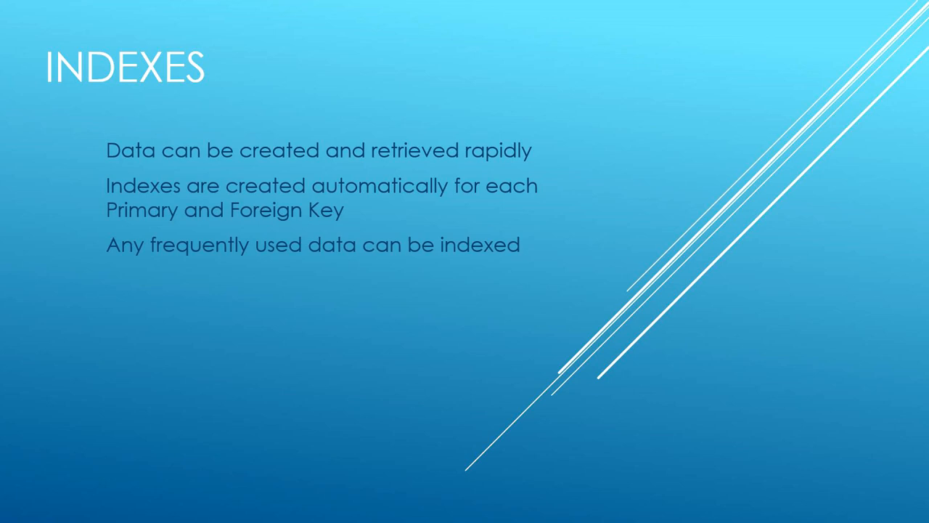
key("Right")
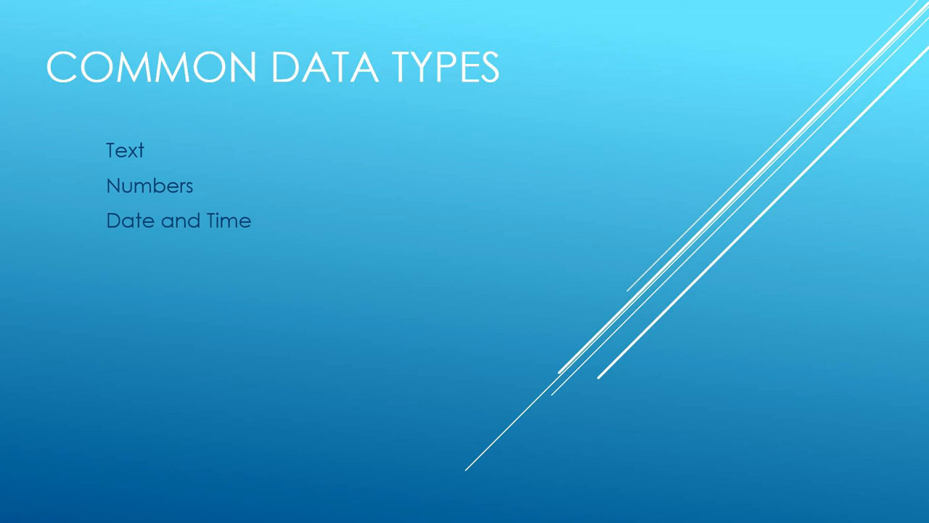
Leave Common Data Types for the closing slide titled The Relational Database Model.
key("right")
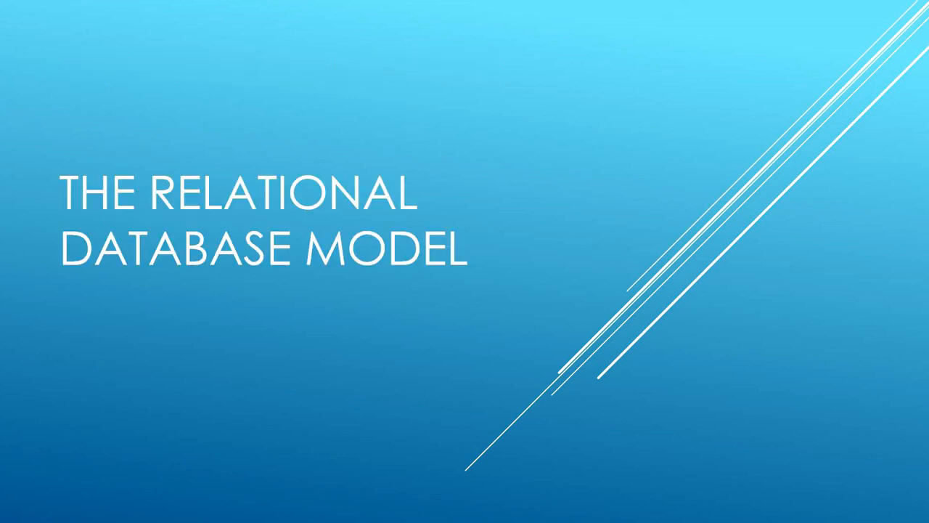